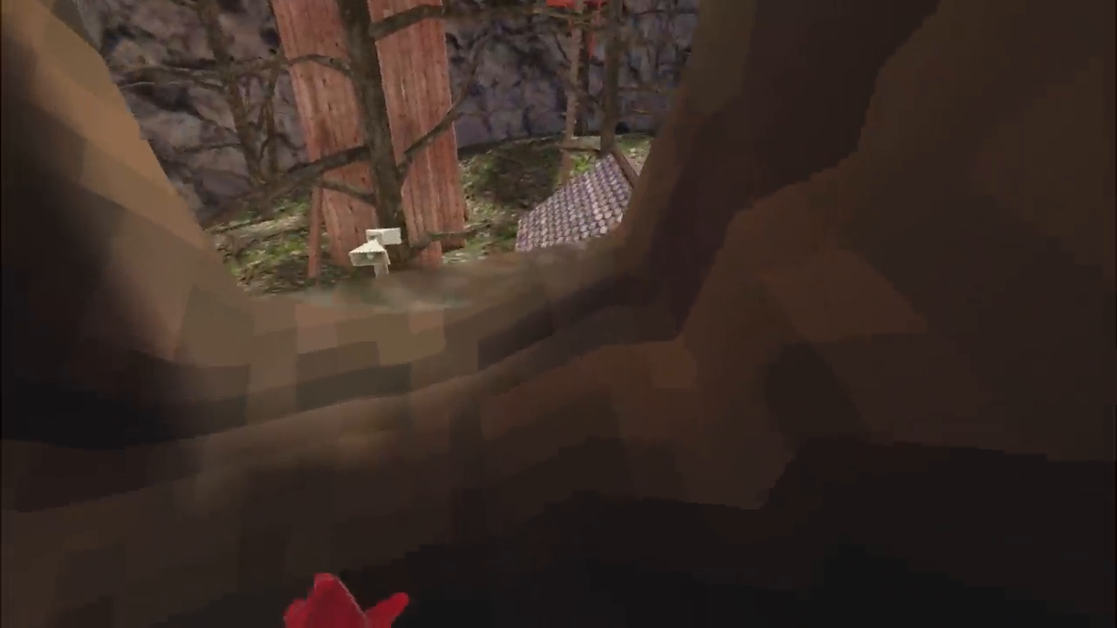
mouse_move(559, 314)
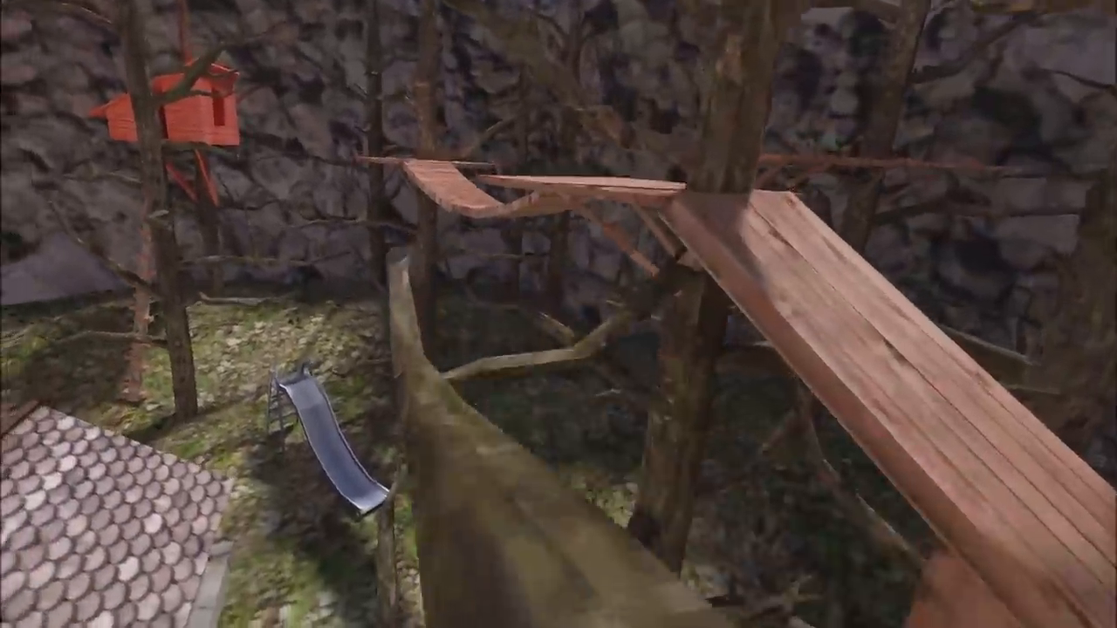
mouse_move(559, 314)
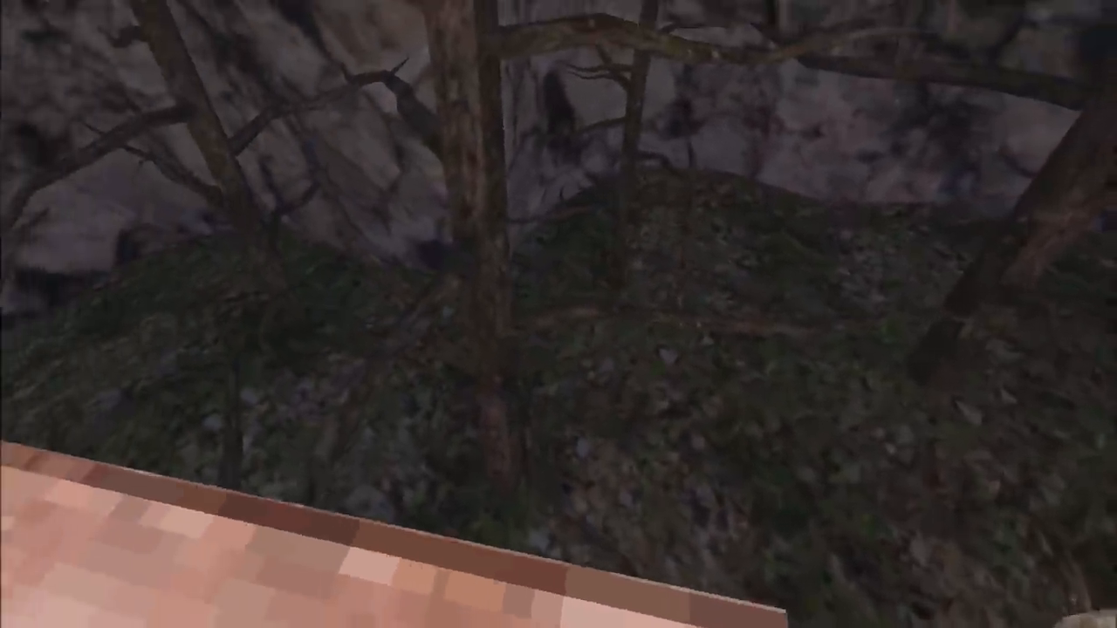
mouse_move(558, 314)
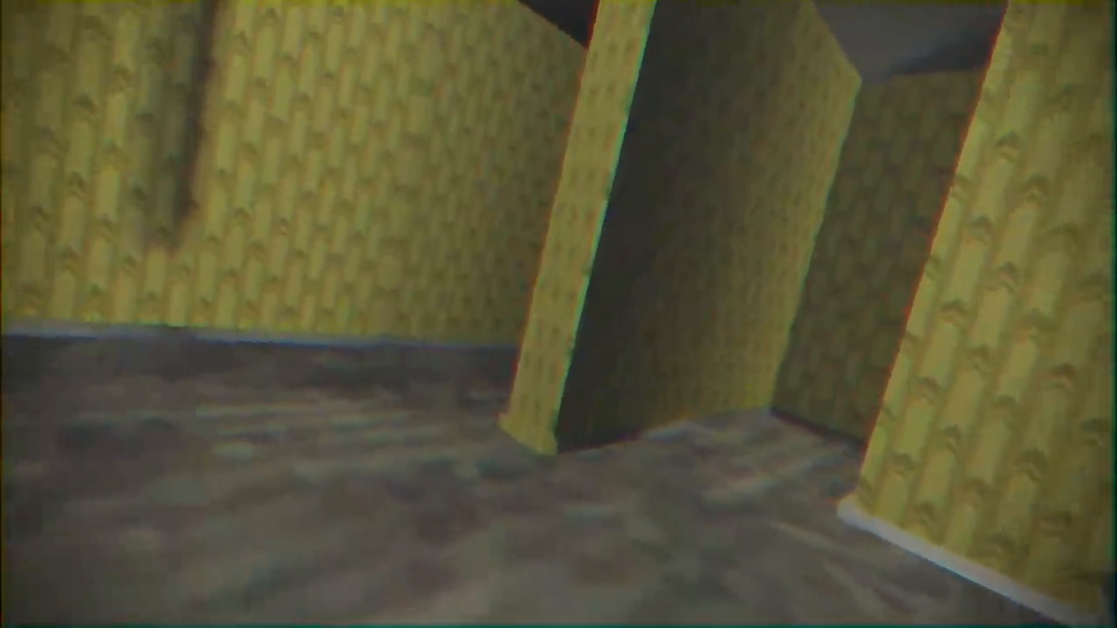
mouse_move(559, 314)
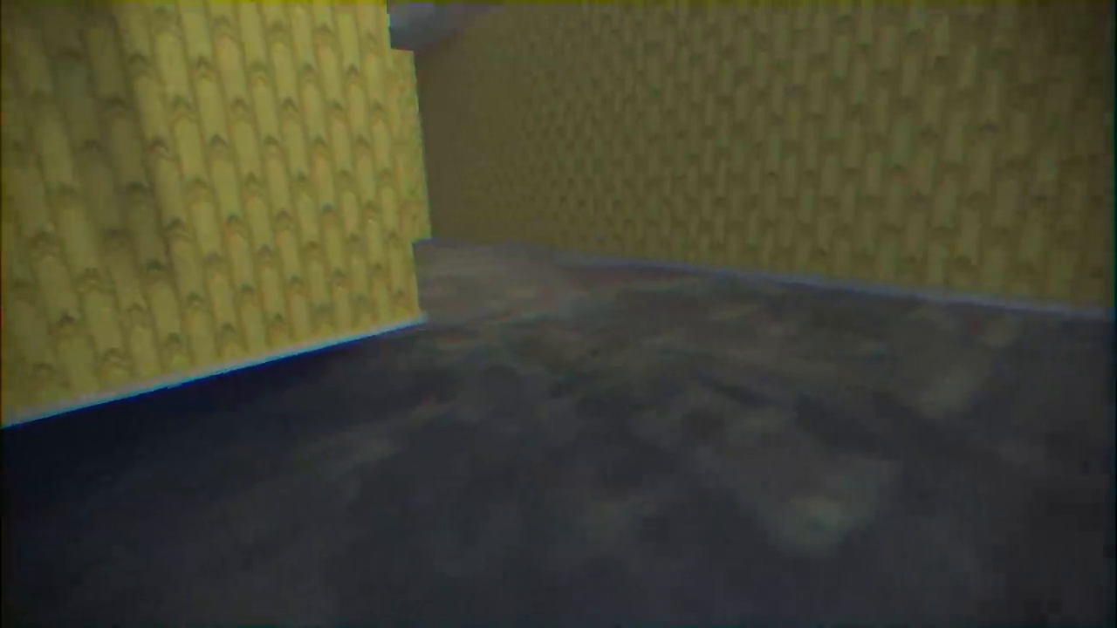
mouse_move(559, 315)
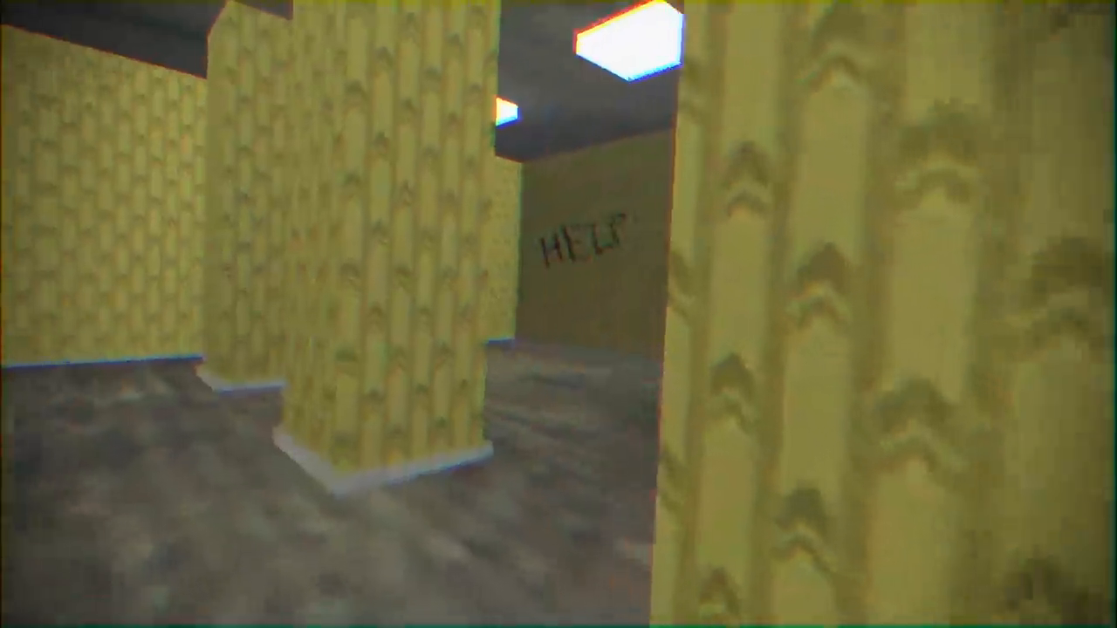
mouse_move(558, 315)
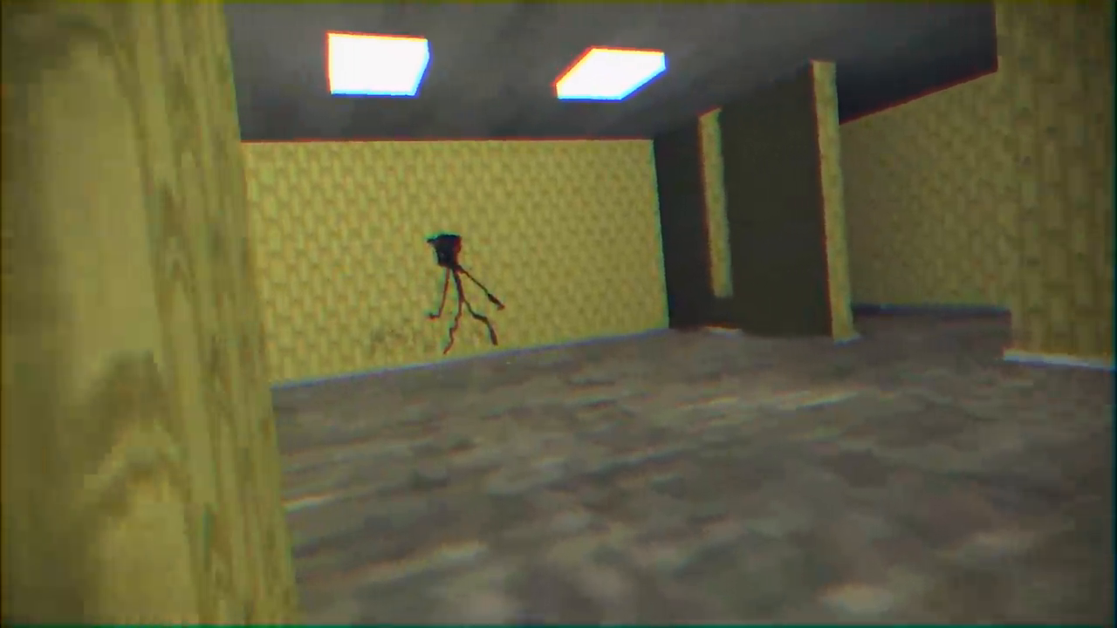
mouse_move(559, 314)
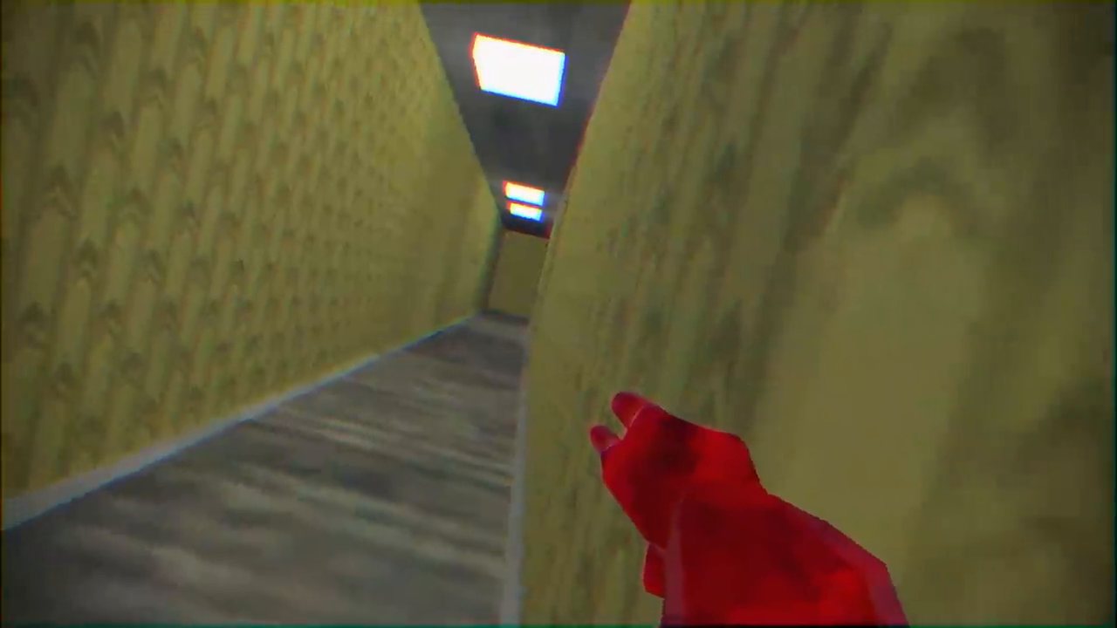
mouse_move(558, 314)
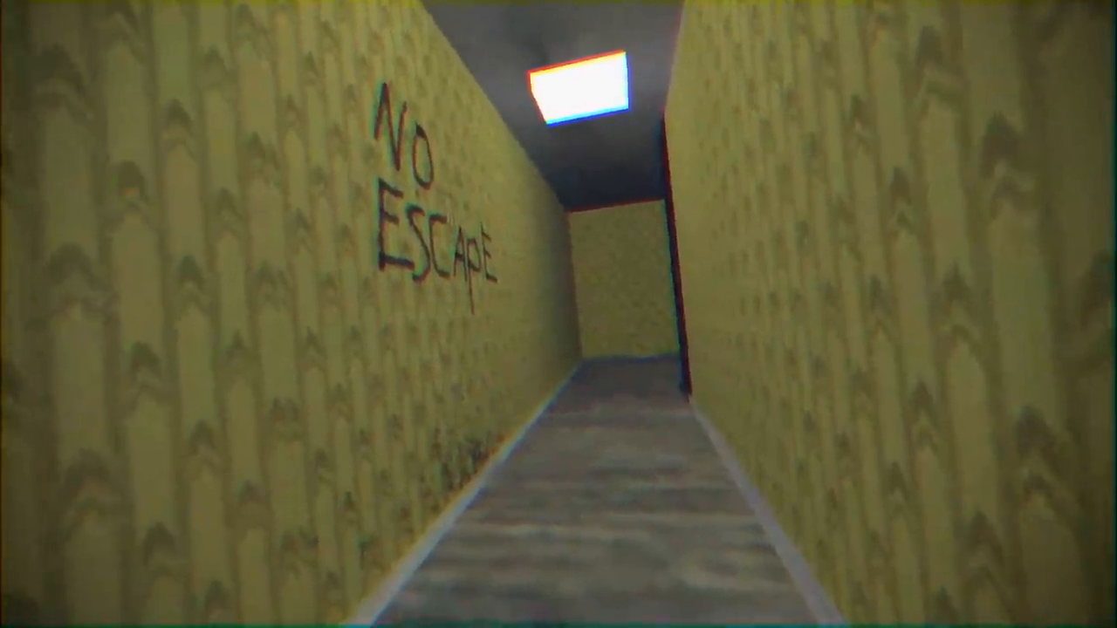
key("w")
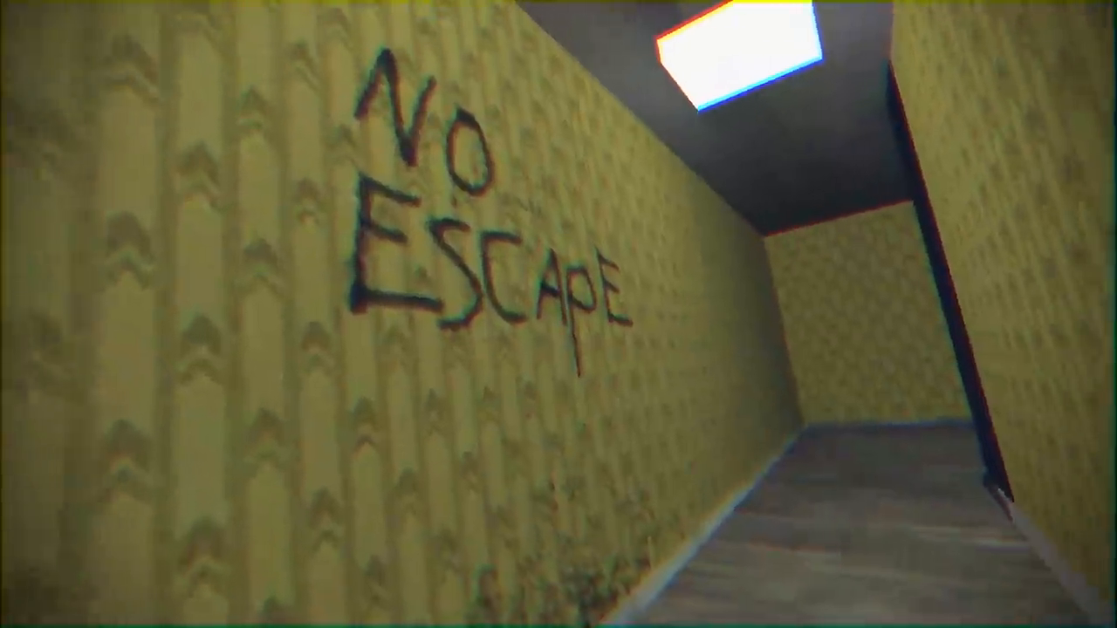
mouse_move(559, 314)
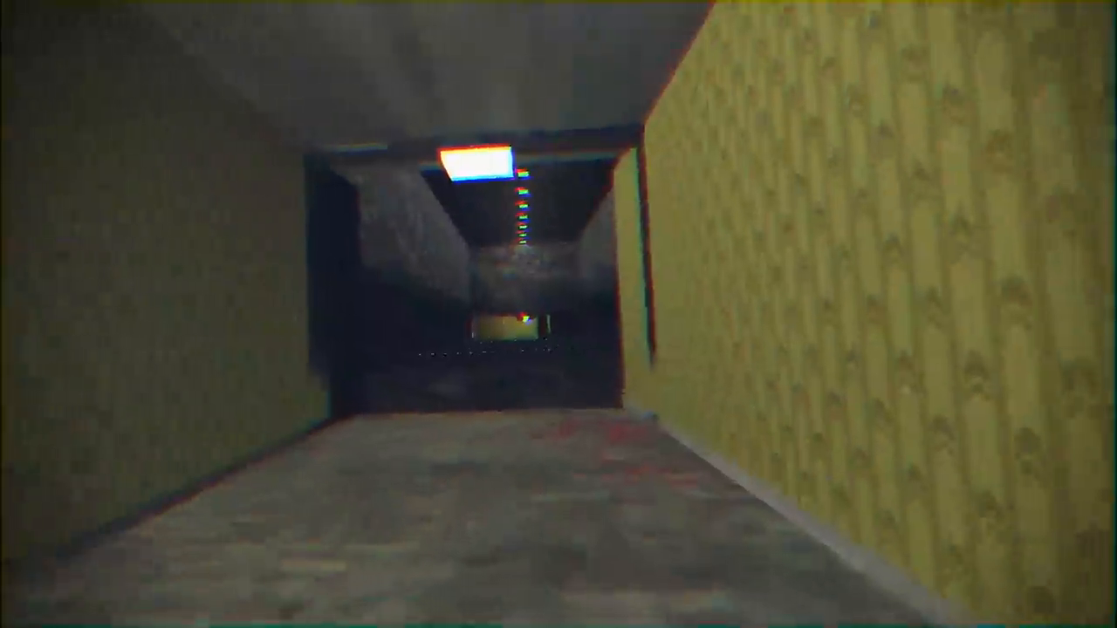
mouse_move(559, 314)
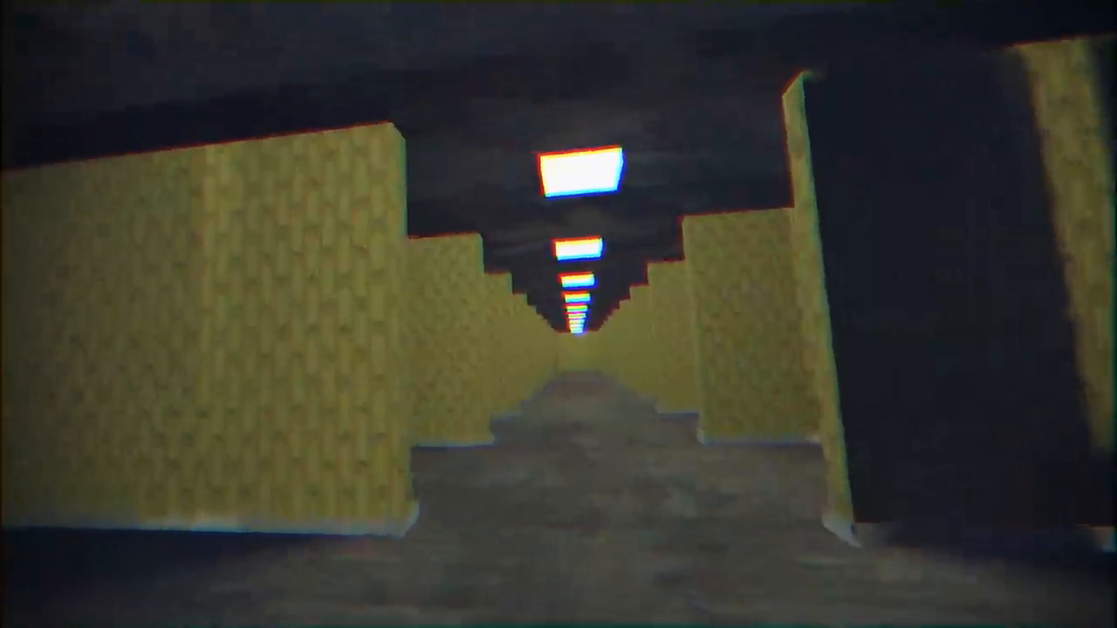